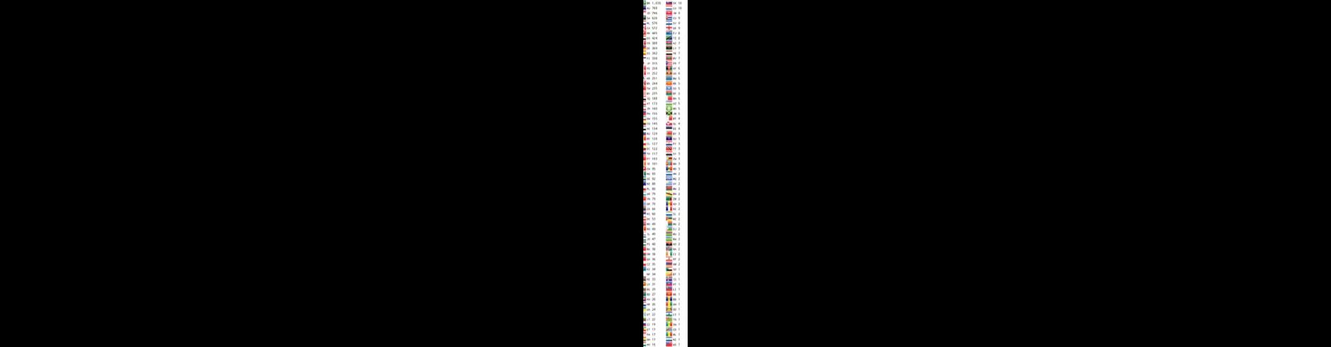
scroll("down", 3)
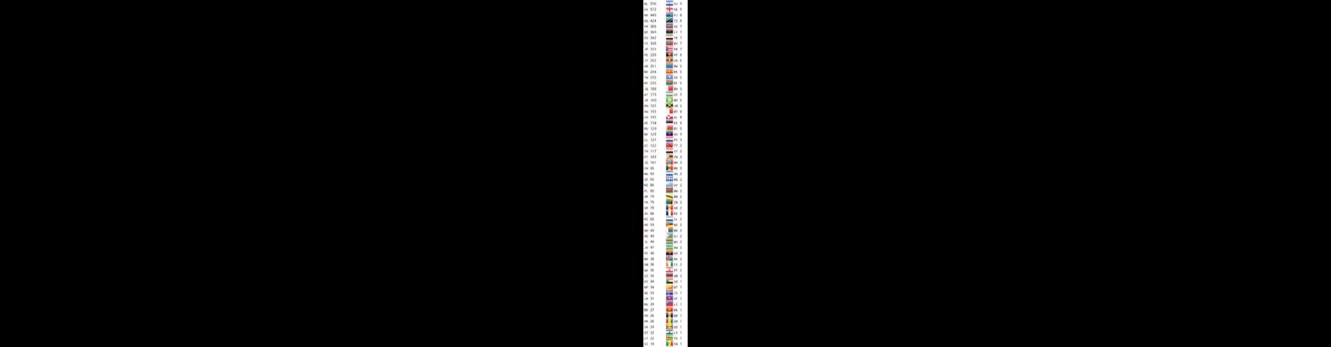
scroll("down", 3)
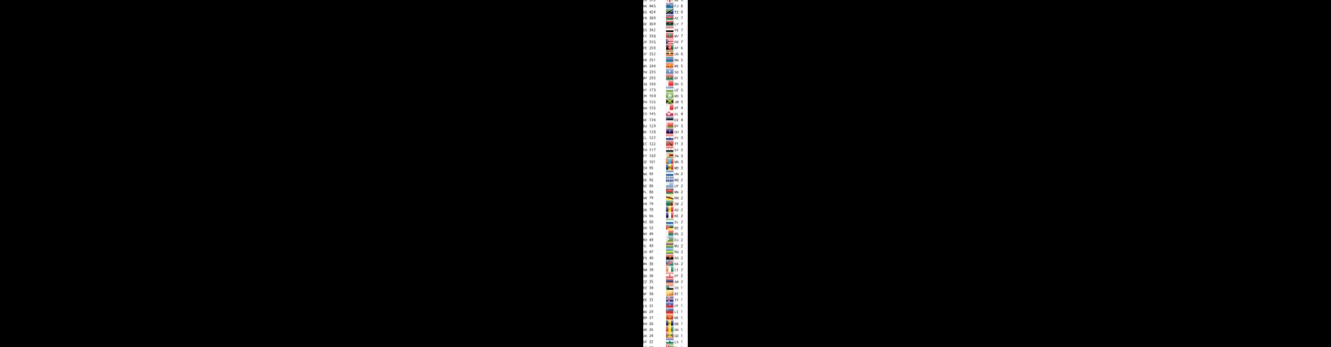
scroll("down", 3)
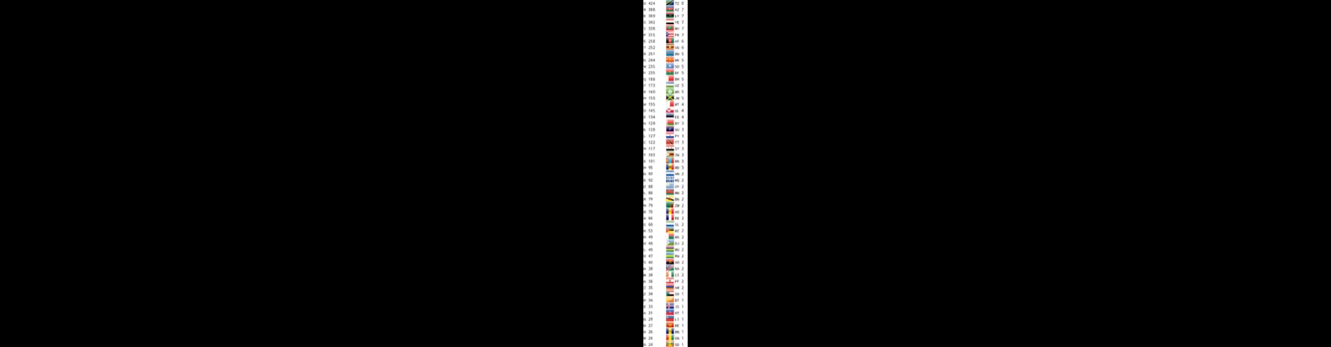
scroll("down", 3)
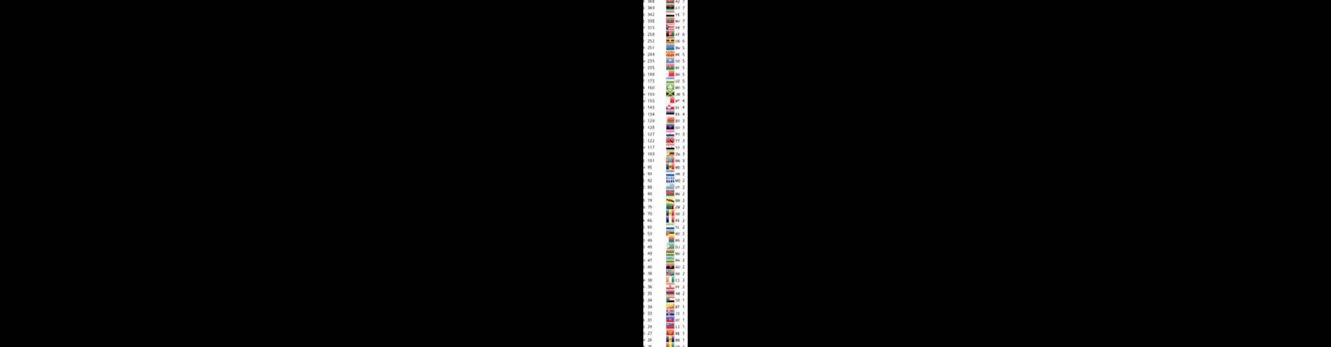